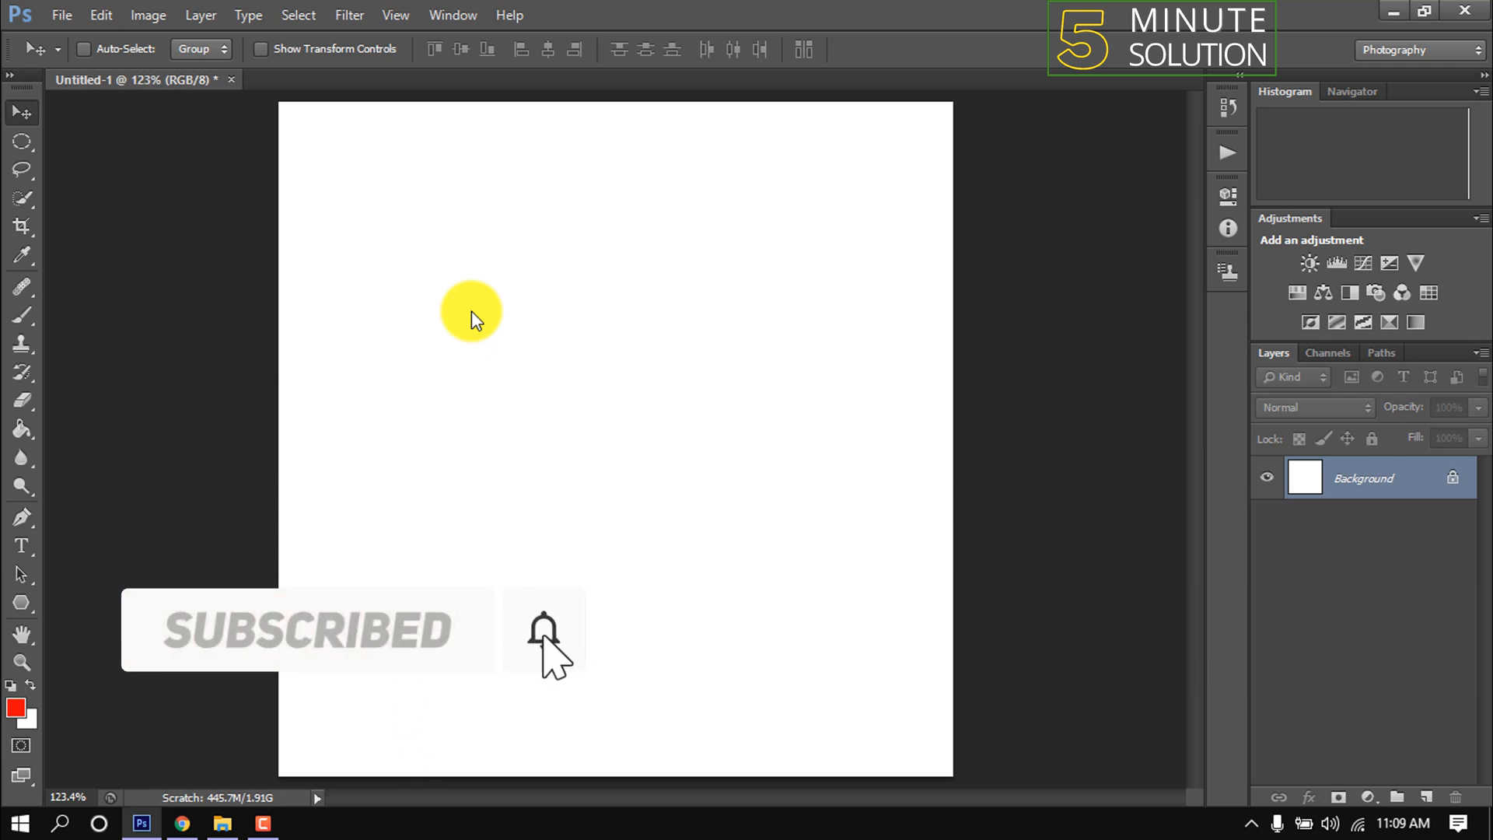
mouse_move(21, 547)
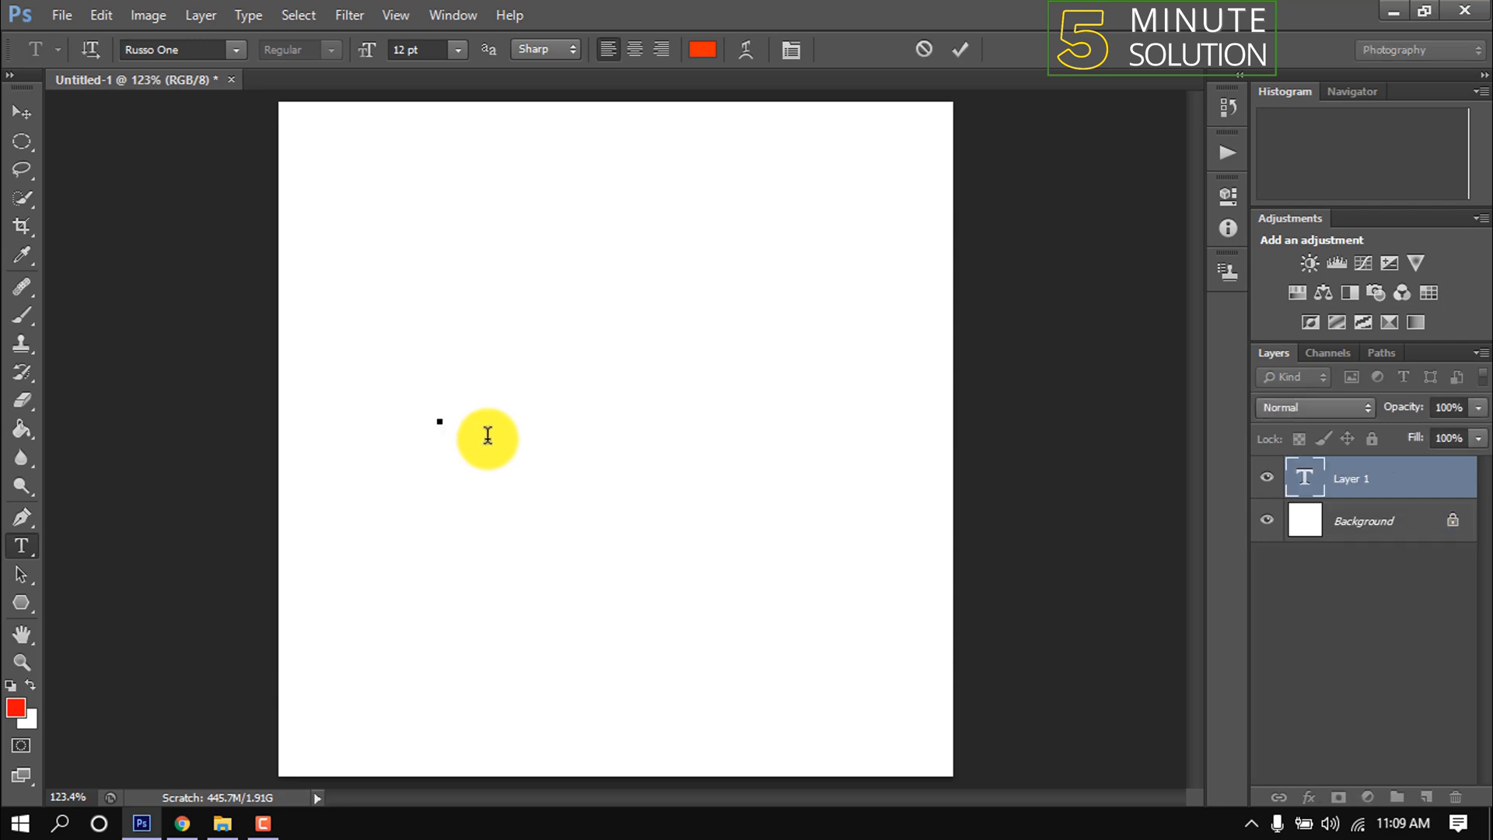
Step: Type '3D' in Russo One on the white canvas and commit the text layer
type("3D")
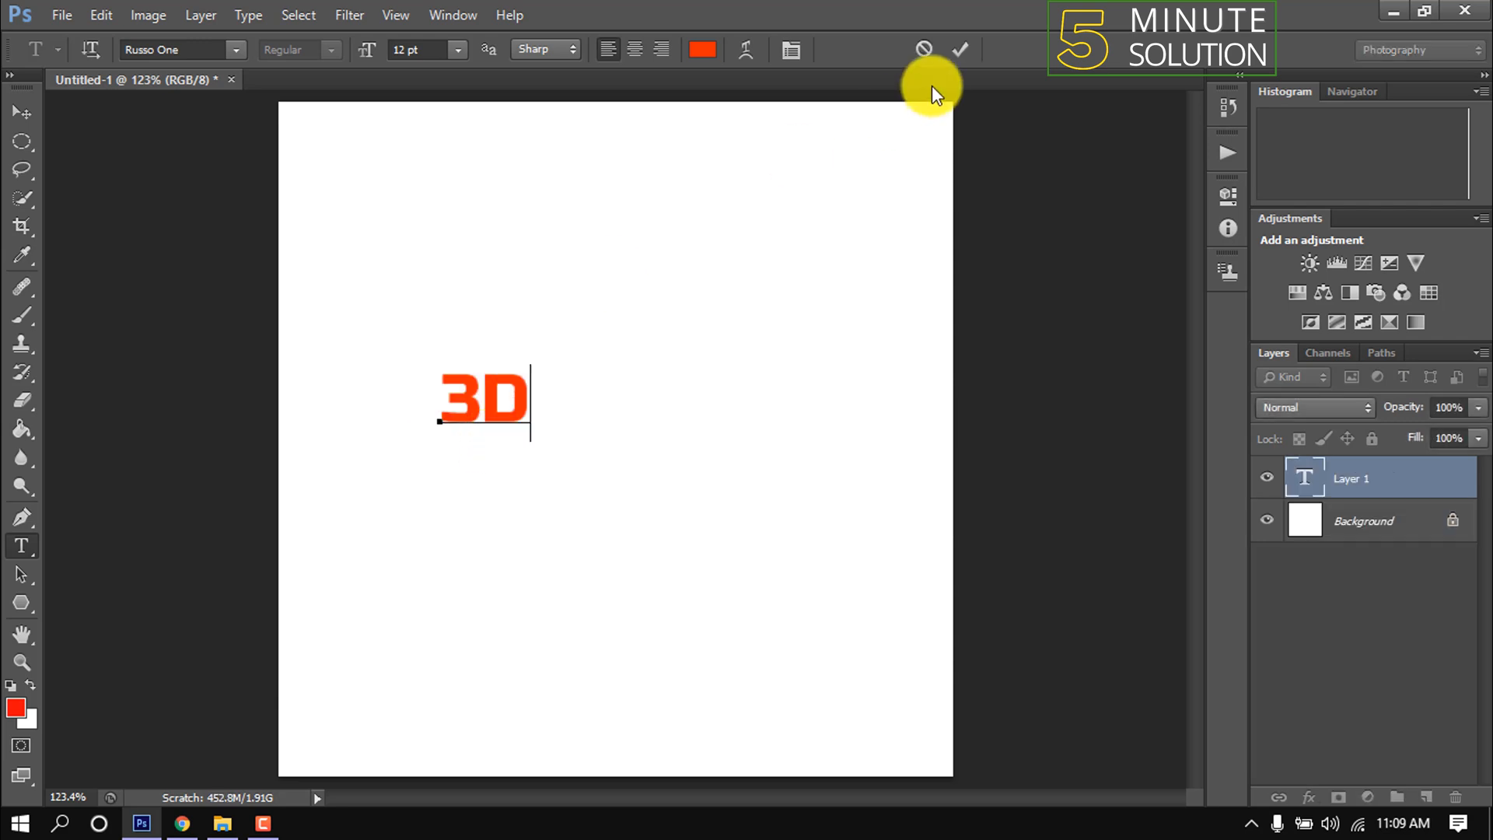
left_click(959, 50)
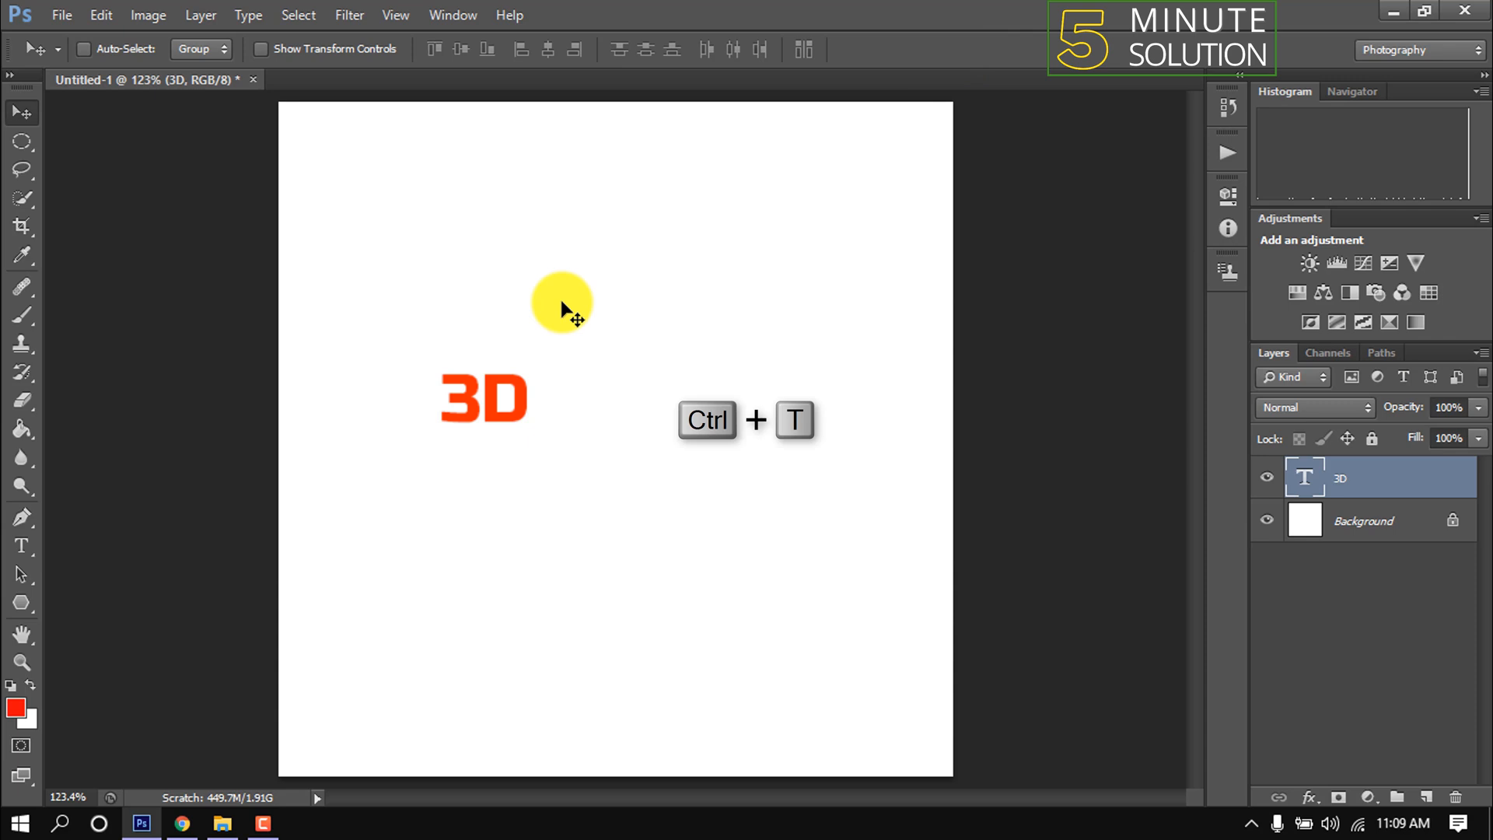
Step: Scale the '3D' text up to span most of the canvas width, then convert the layer
key("ctrl+t")
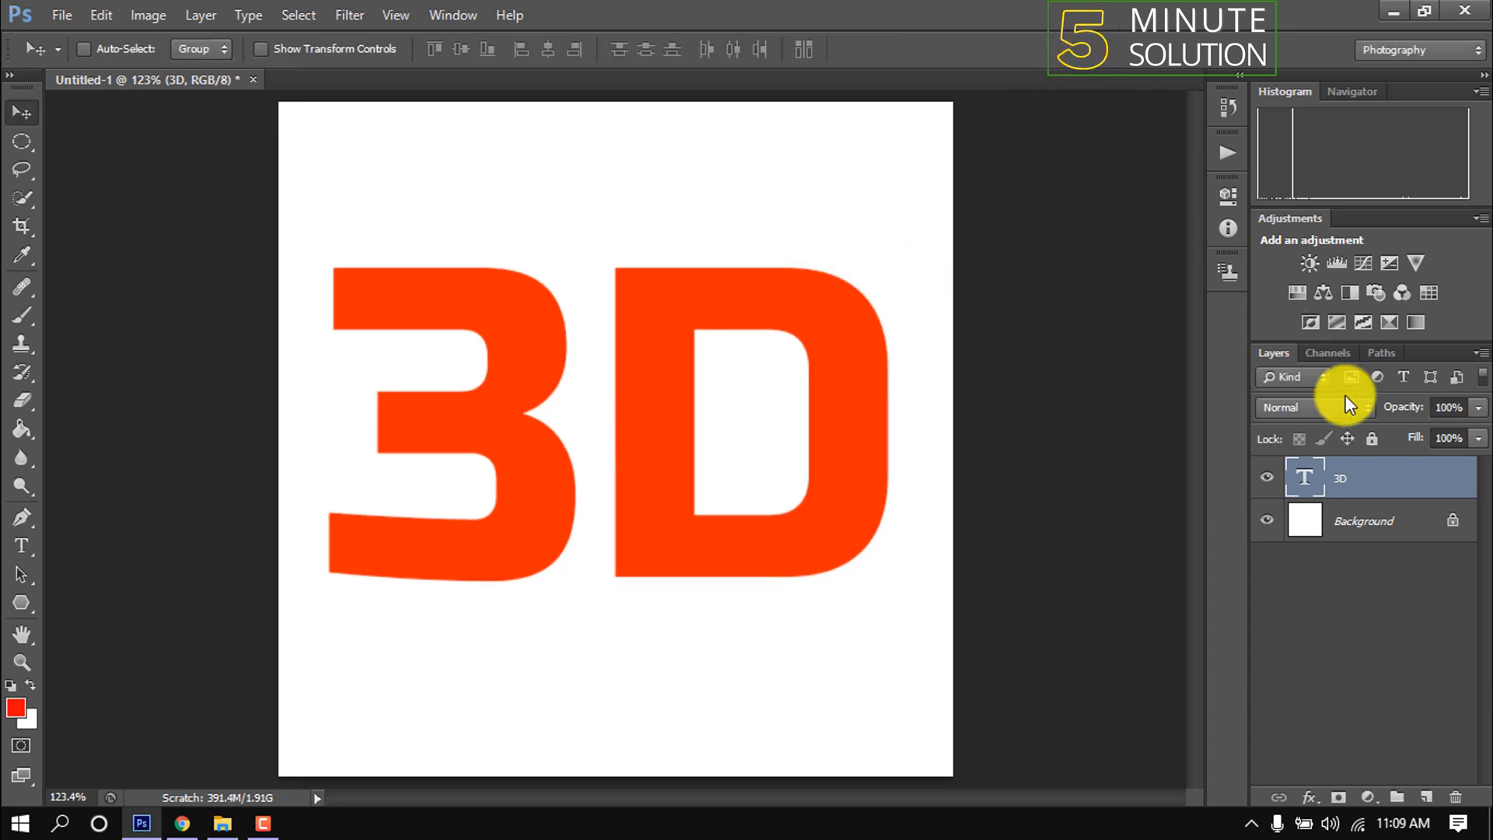
right_click(1381, 475)
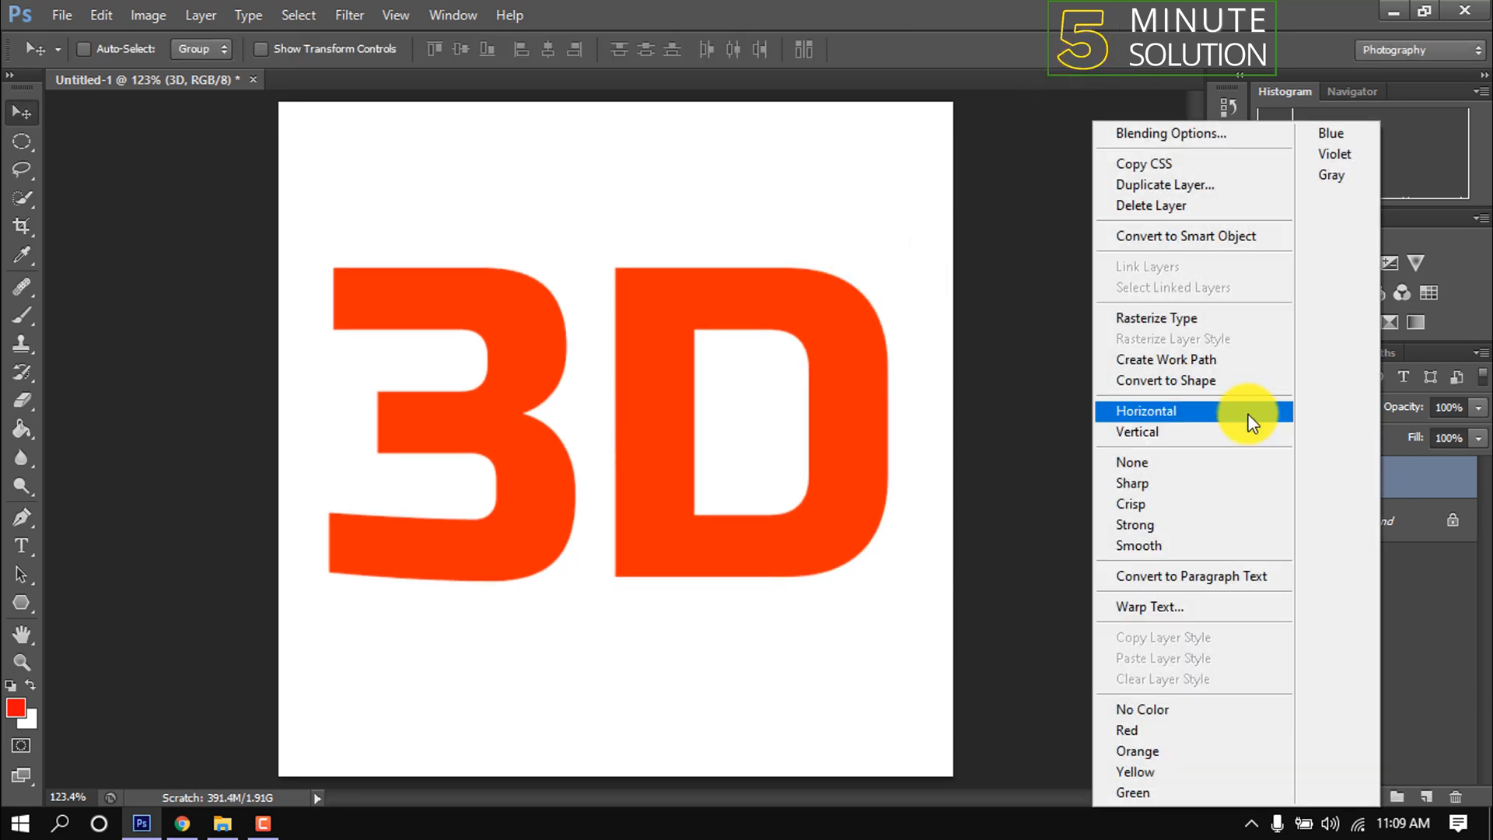
mouse_move(1187, 394)
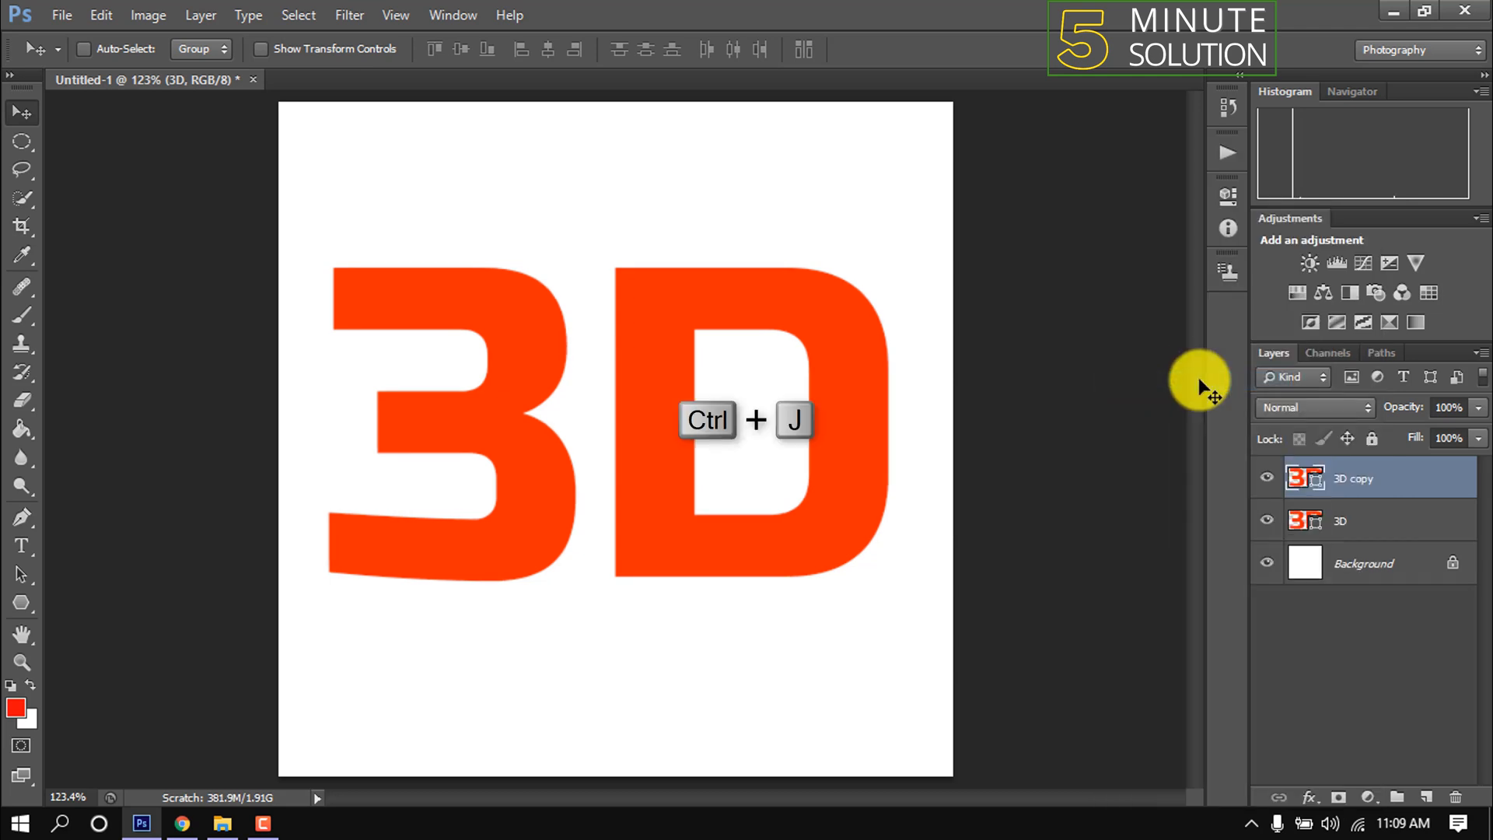
Step: Duplicate the 3D layer and fill a new Layer 1 with red letter shapes
key("Ctrl+J")
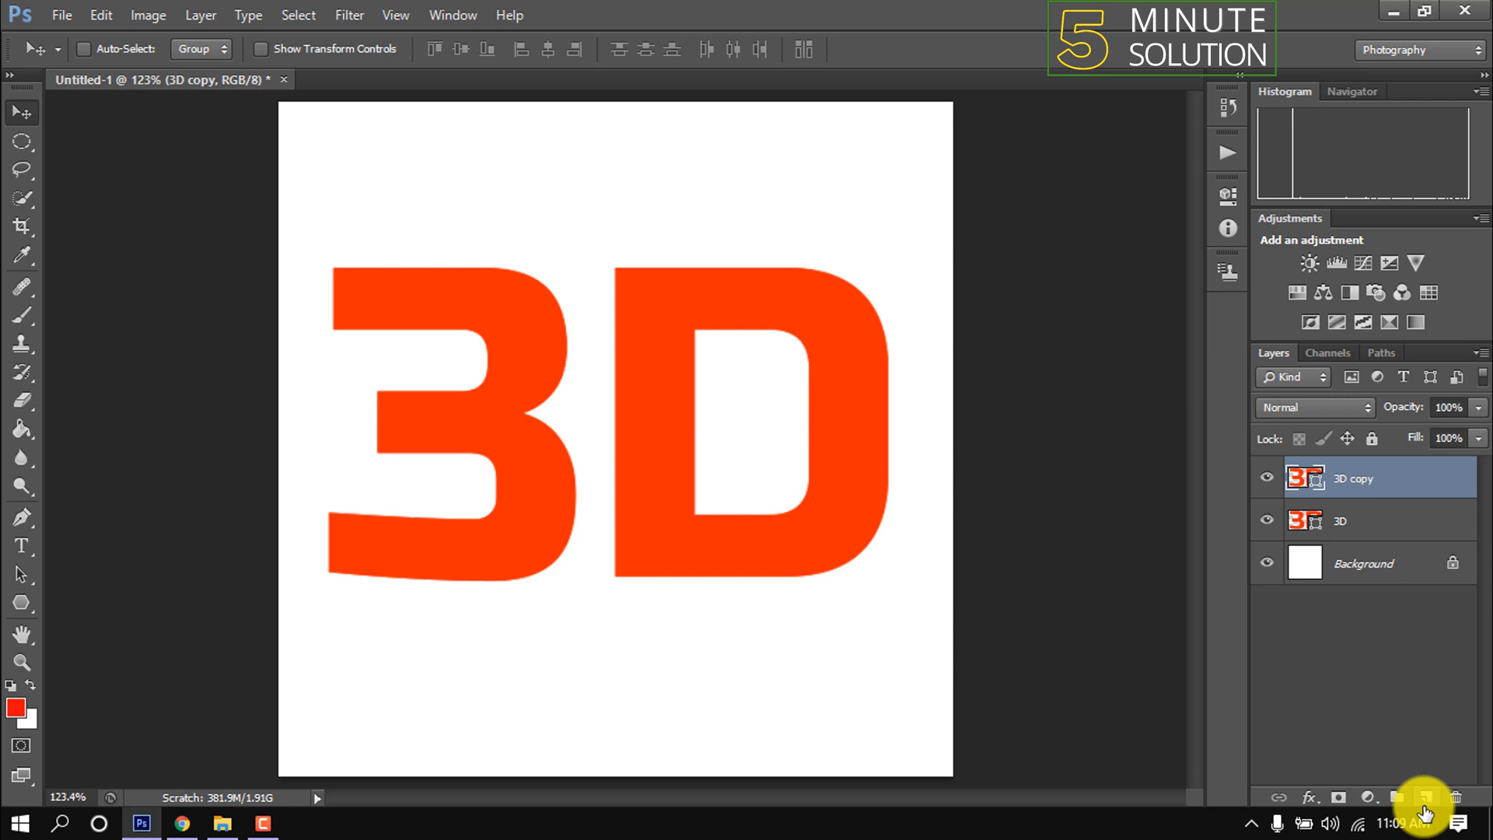
left_click(1426, 797)
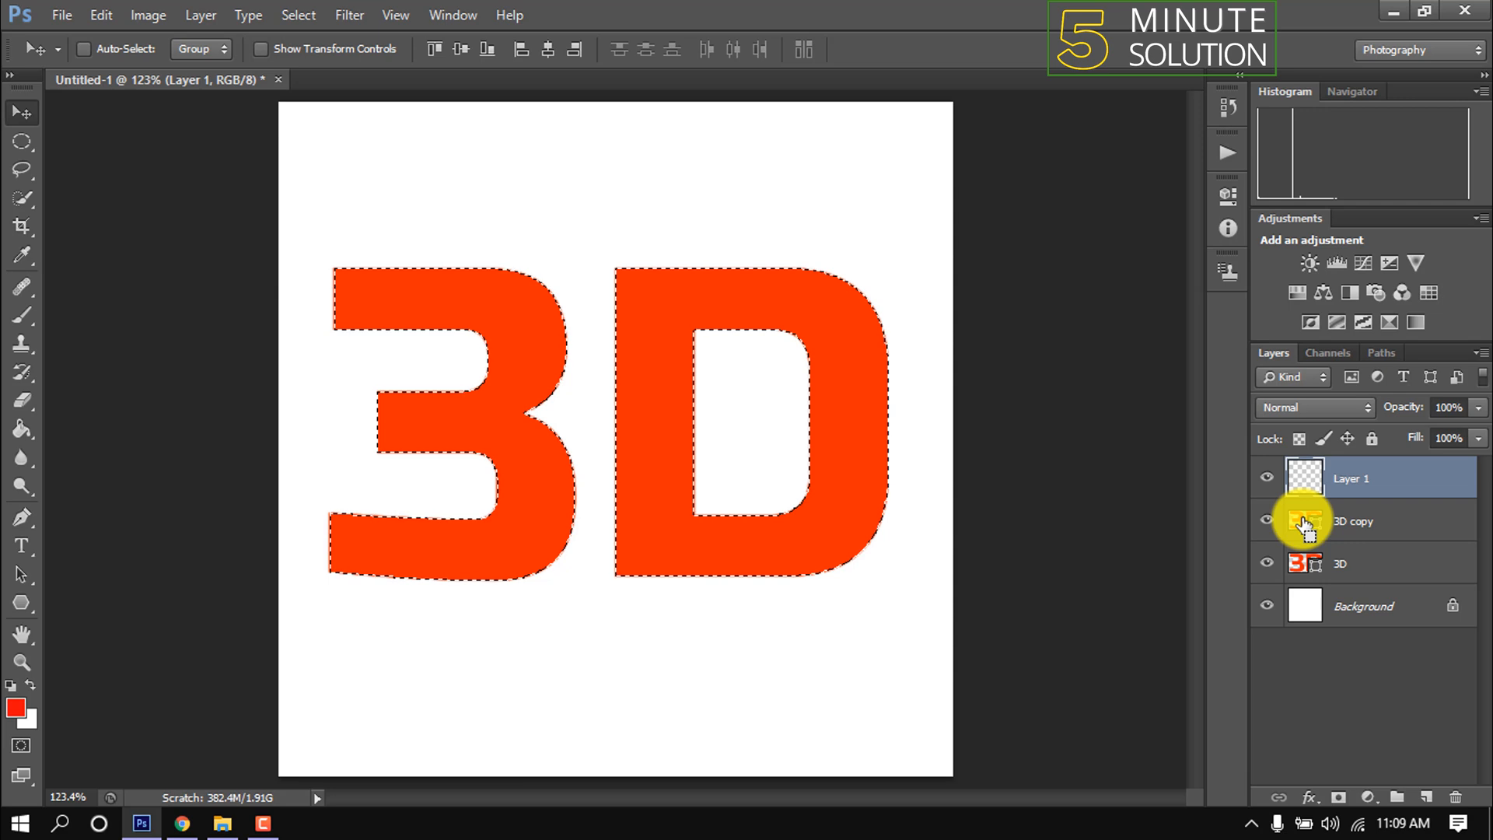
key("alt+Delete")
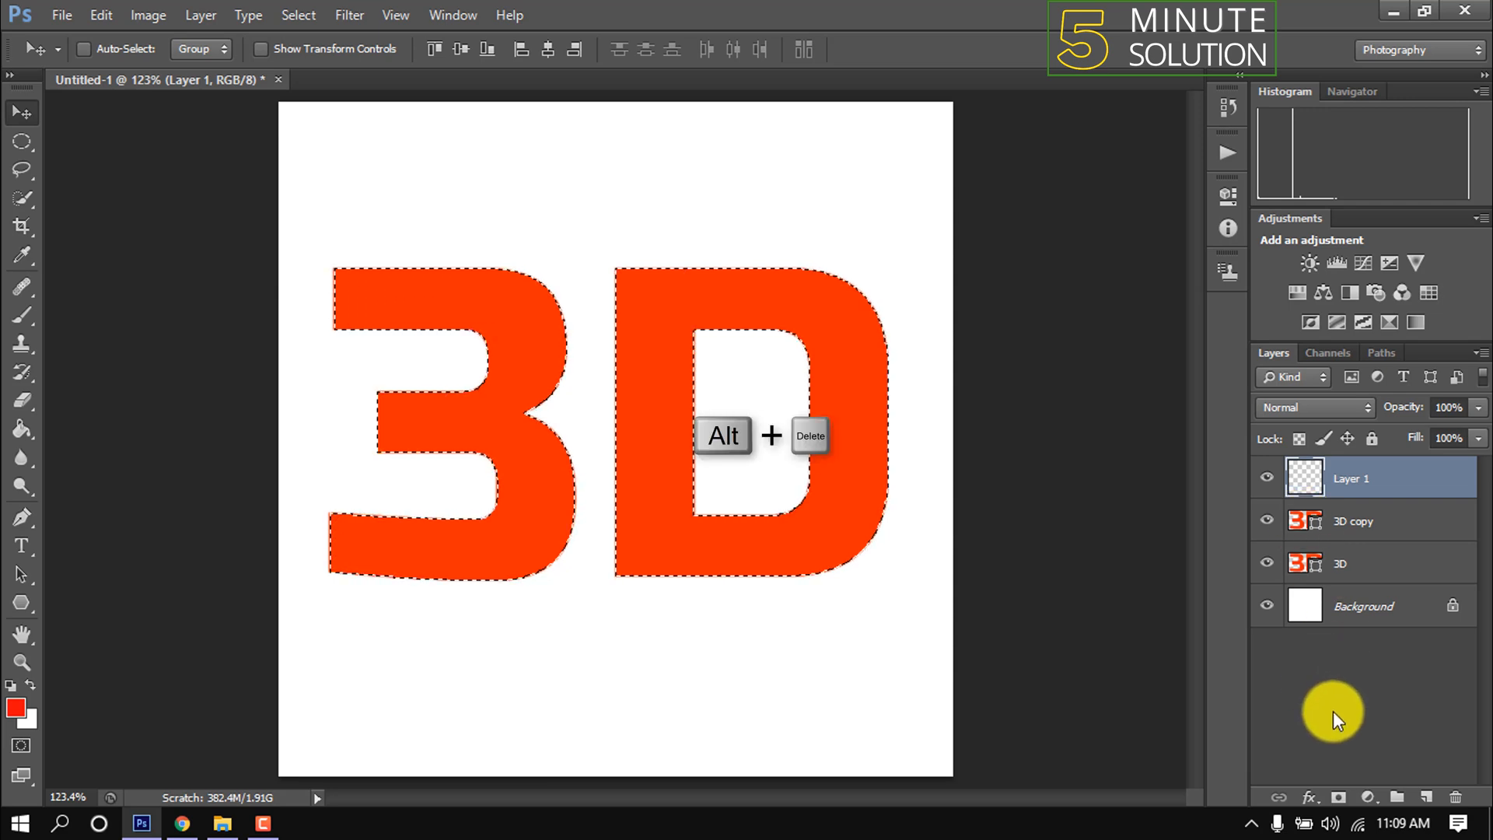
key("Alt+Delete")
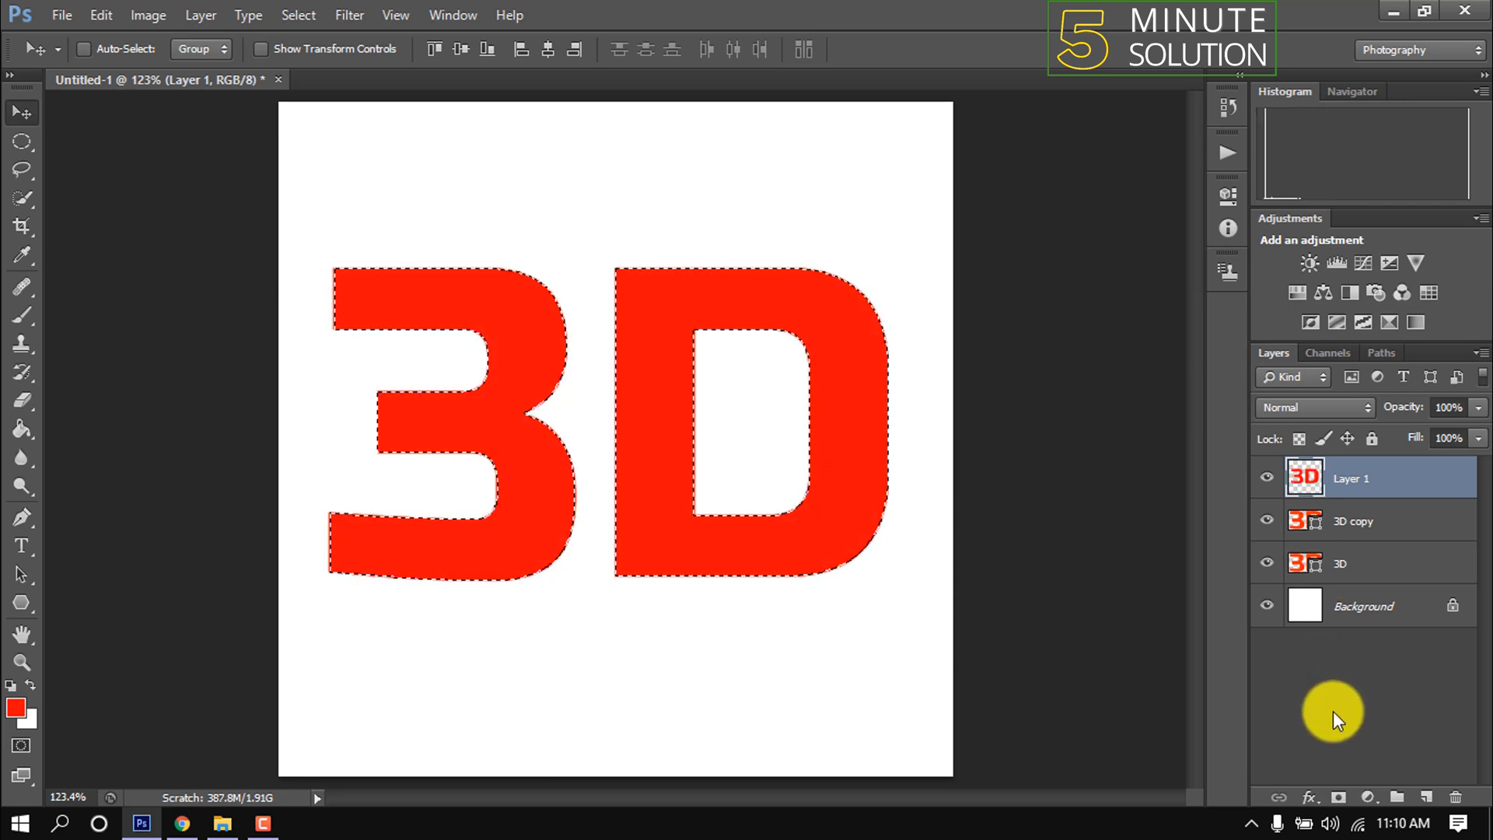
key("ctrl+t")
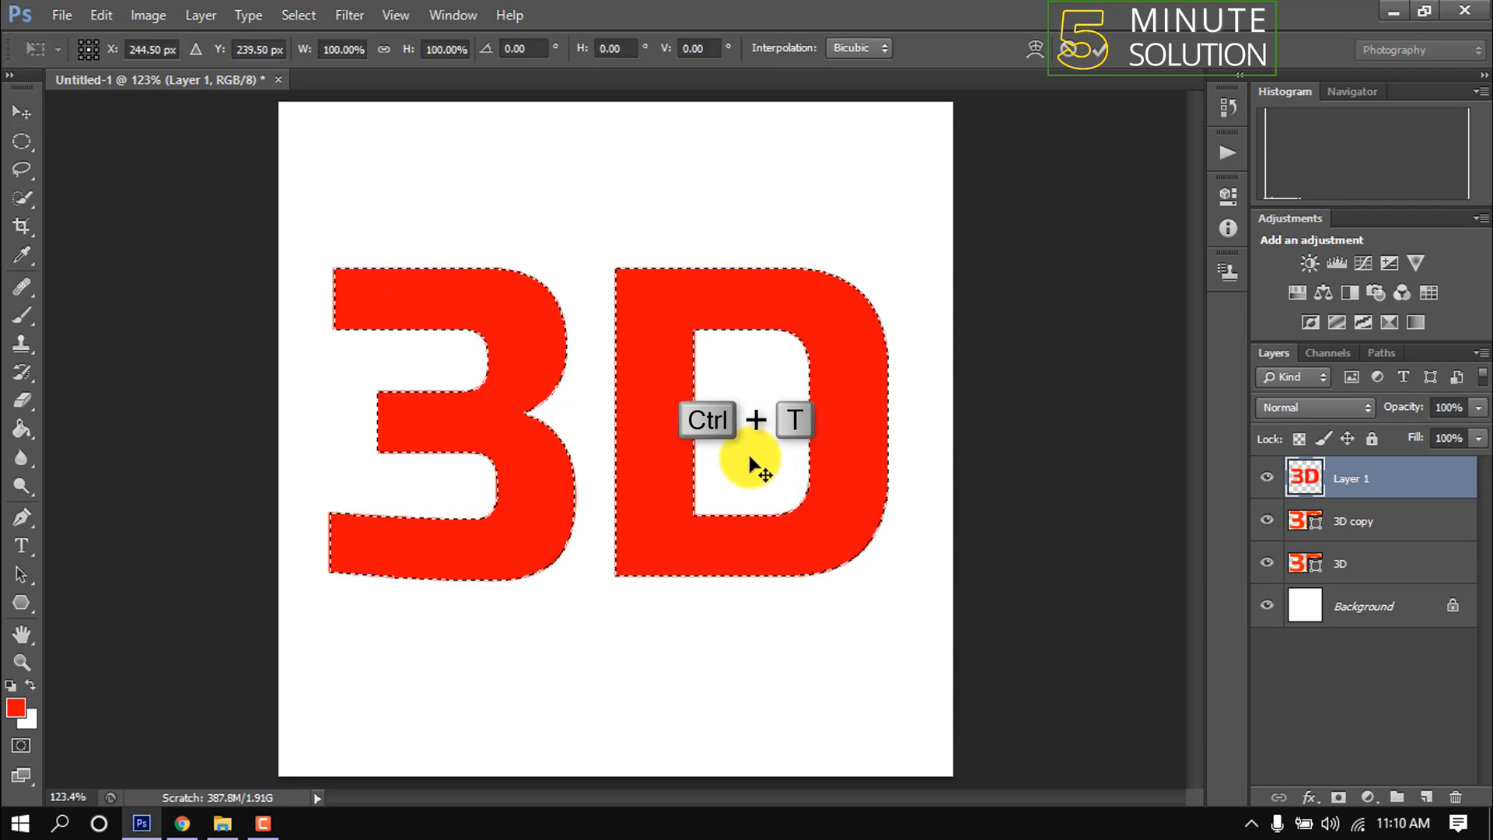
Step: Offset and repeat-transform the red letters into a stepped extrusion, then deselect
key("ctrl+t")
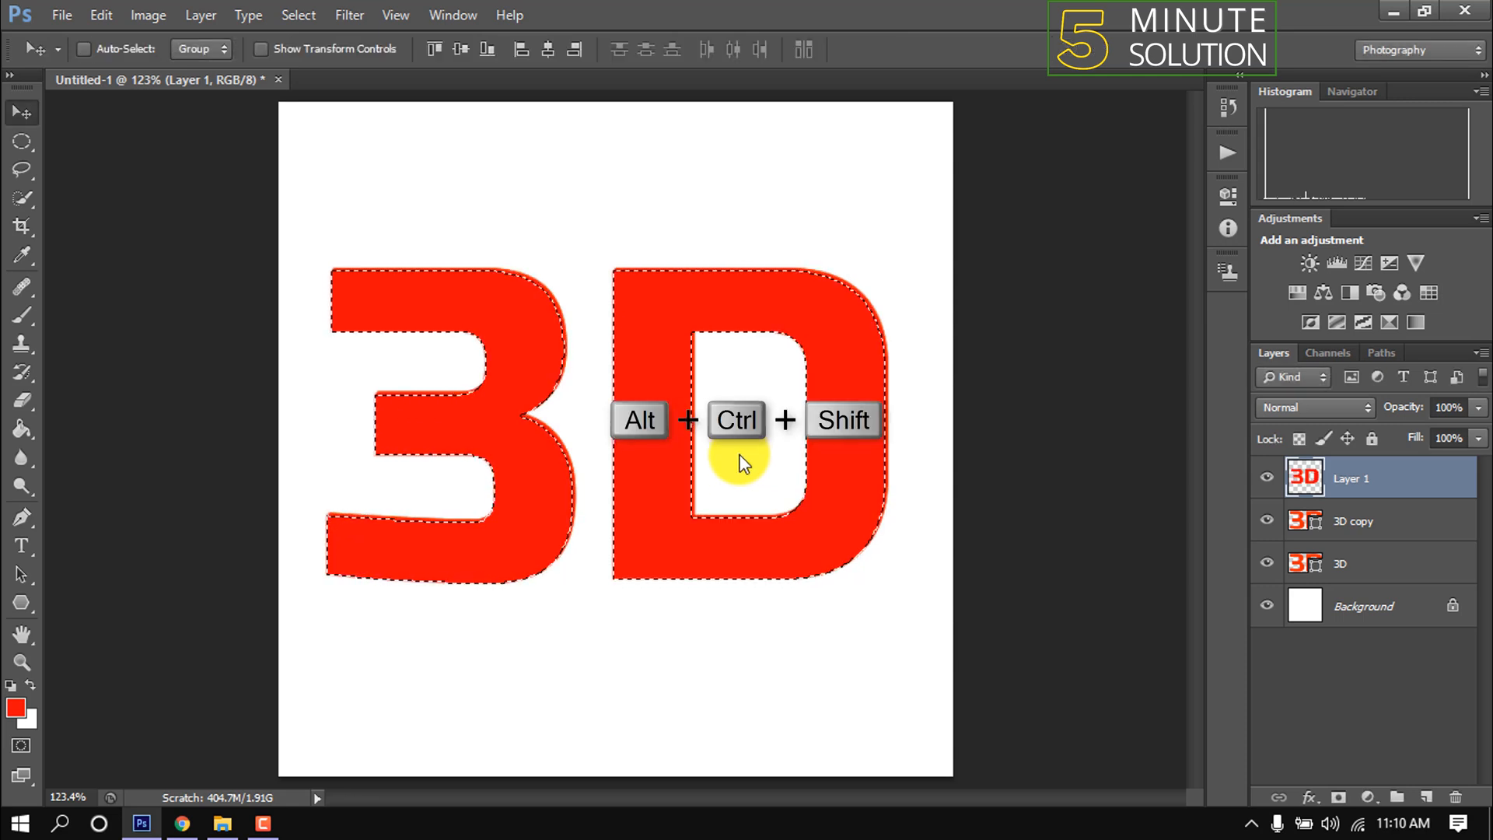
key("t")
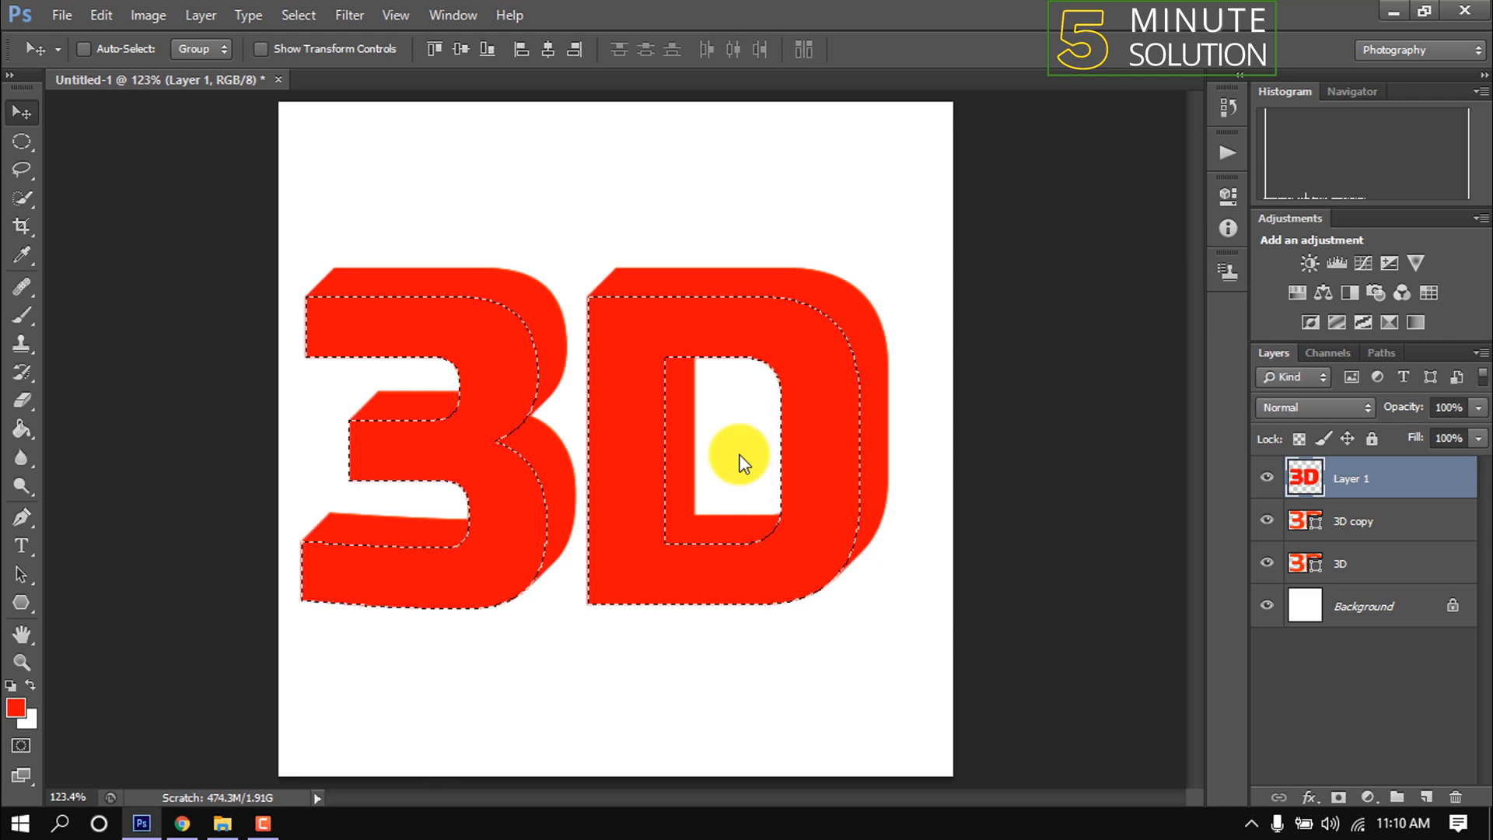
key("ctrl+d")
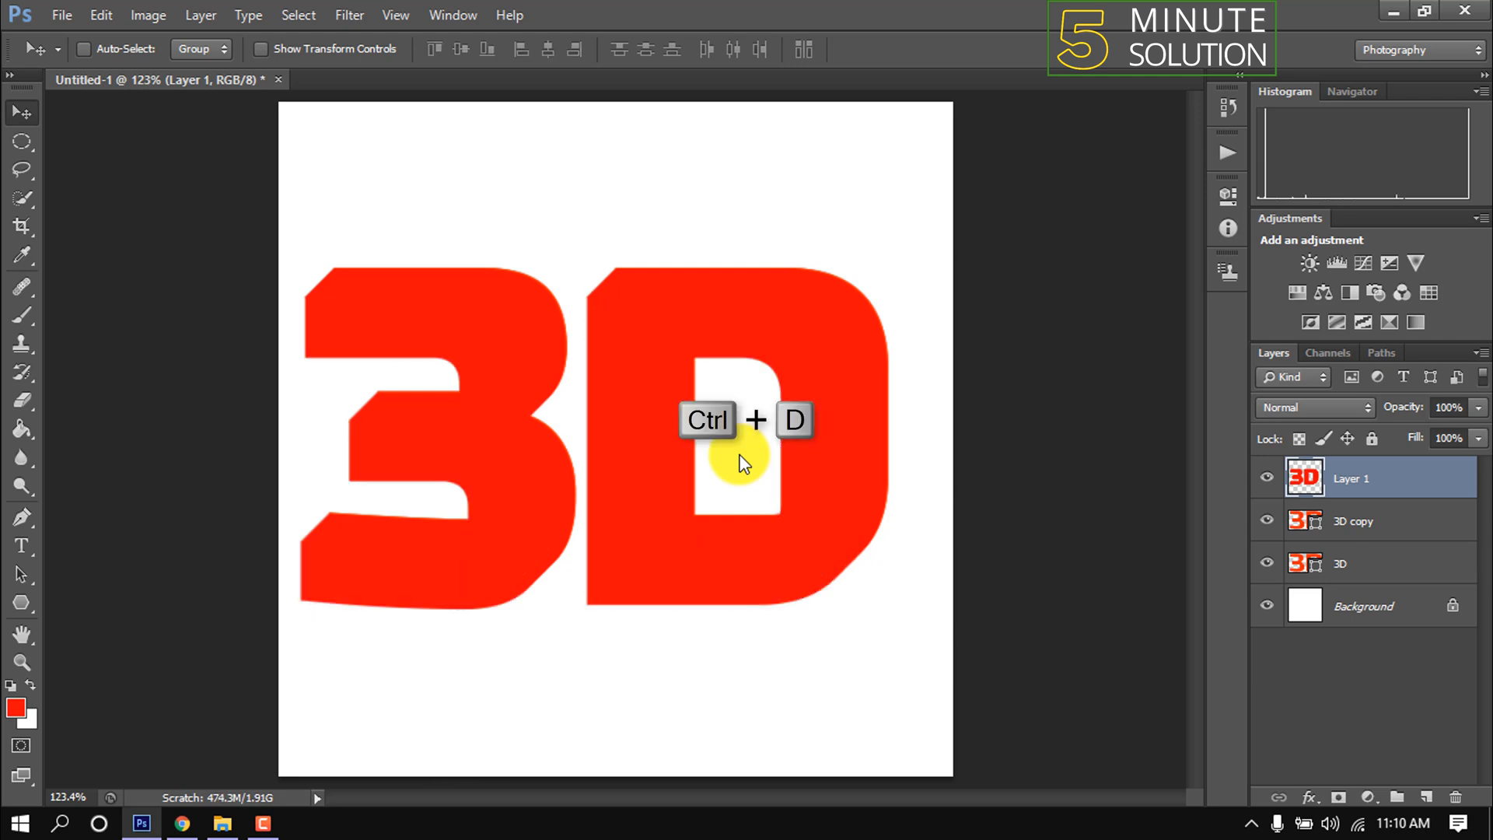
Step: Deselect and arrange the orange 3D layer above the red extrusion Layer 1
key("ctrl+d")
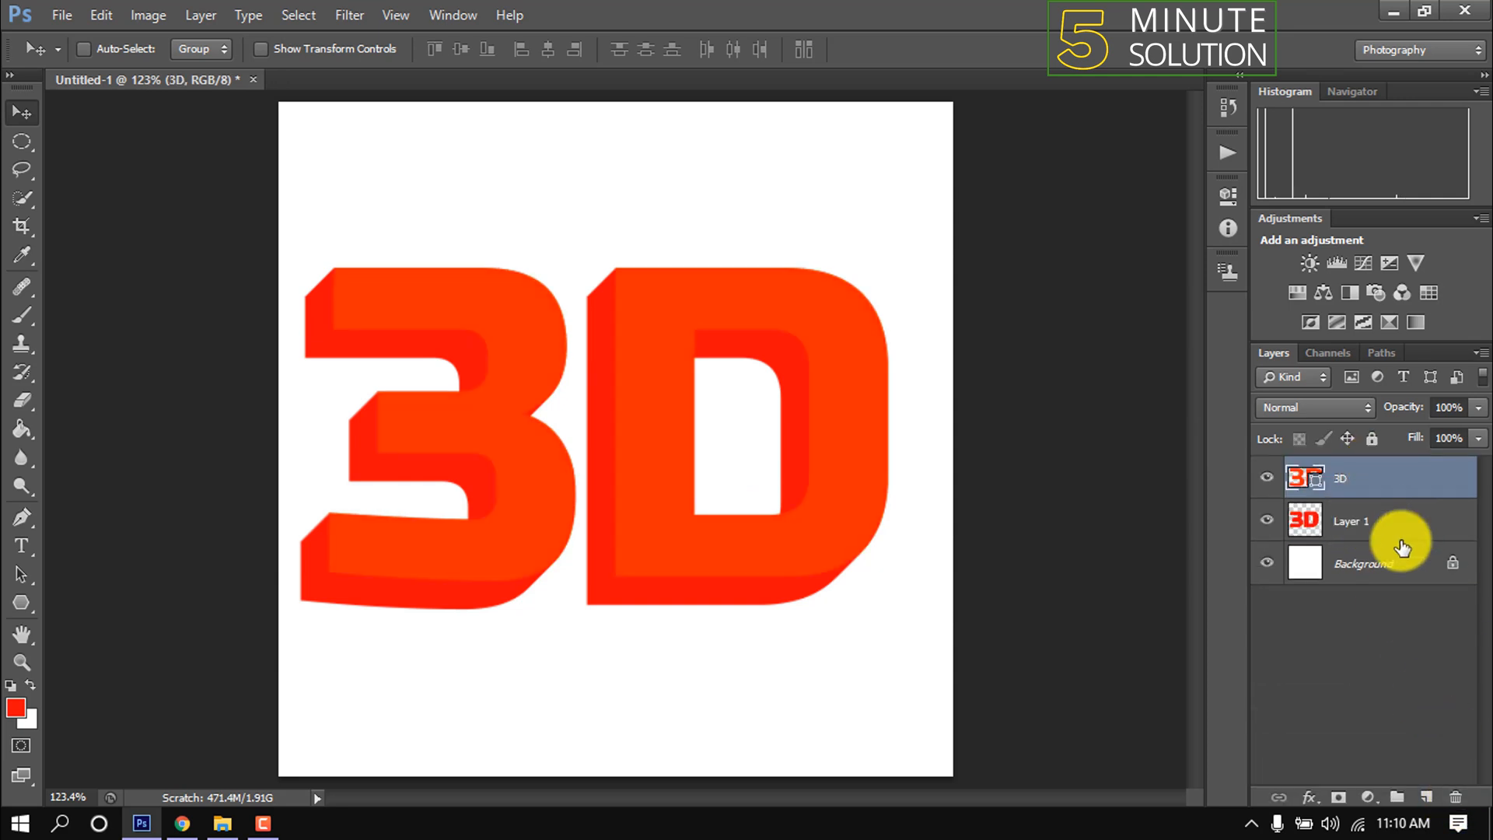
left_click(1381, 477)
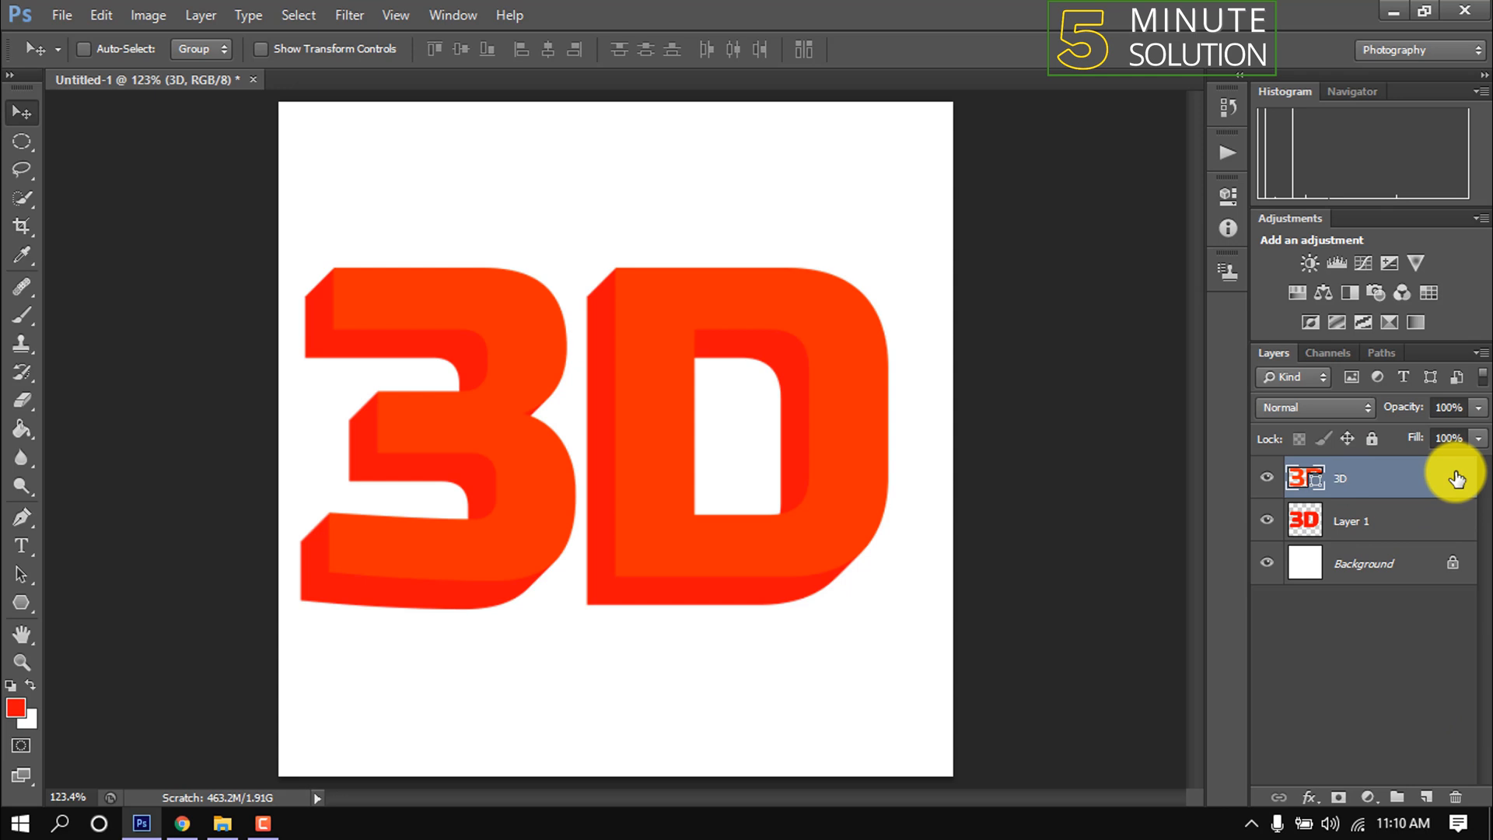
double_click(1381, 478)
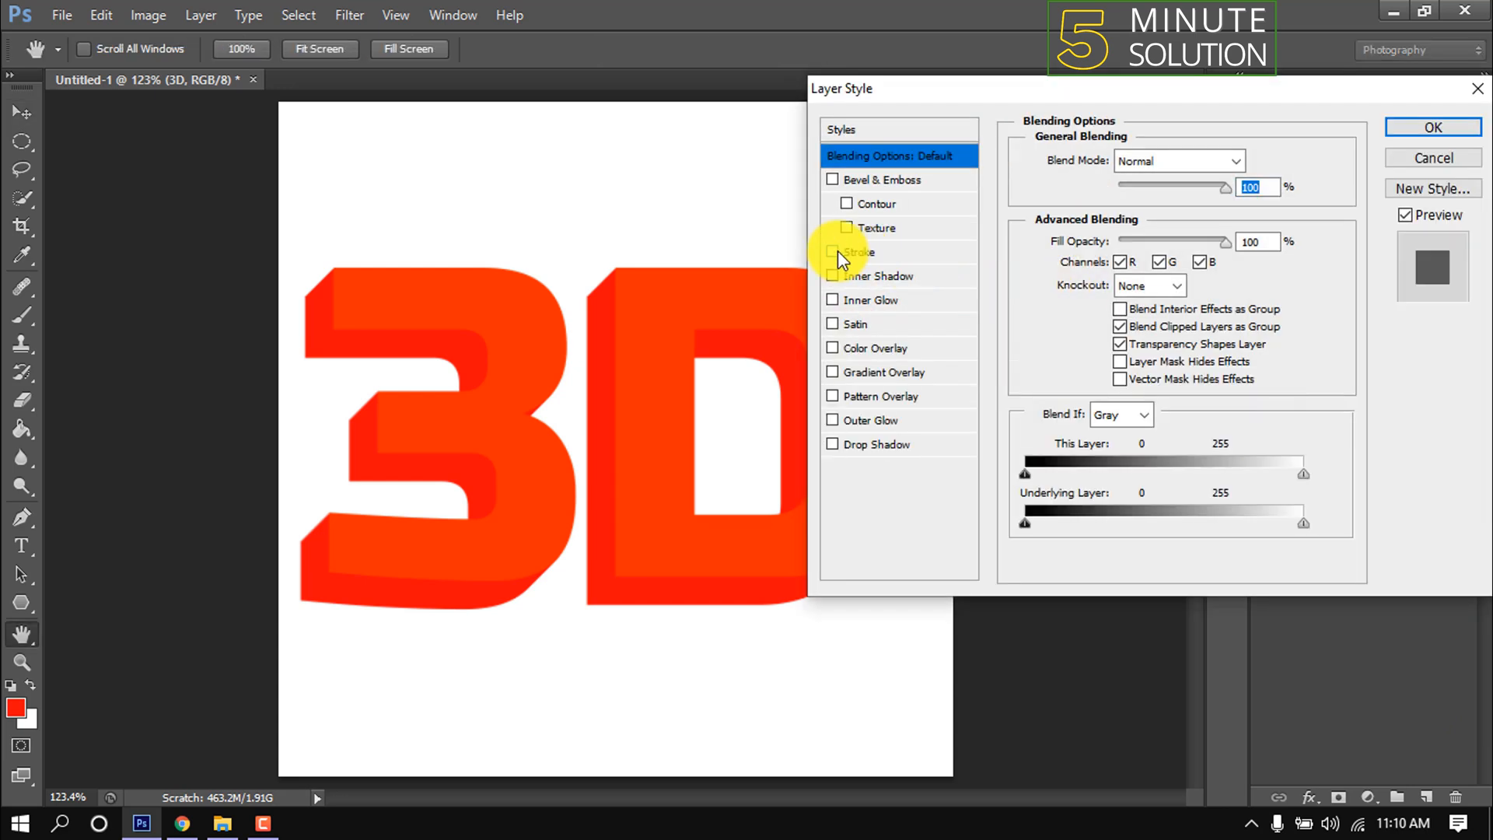
Step: Add a 7 px outside stroke in dark red #660000 to the 3D letters
left_click(834, 251)
type("7")
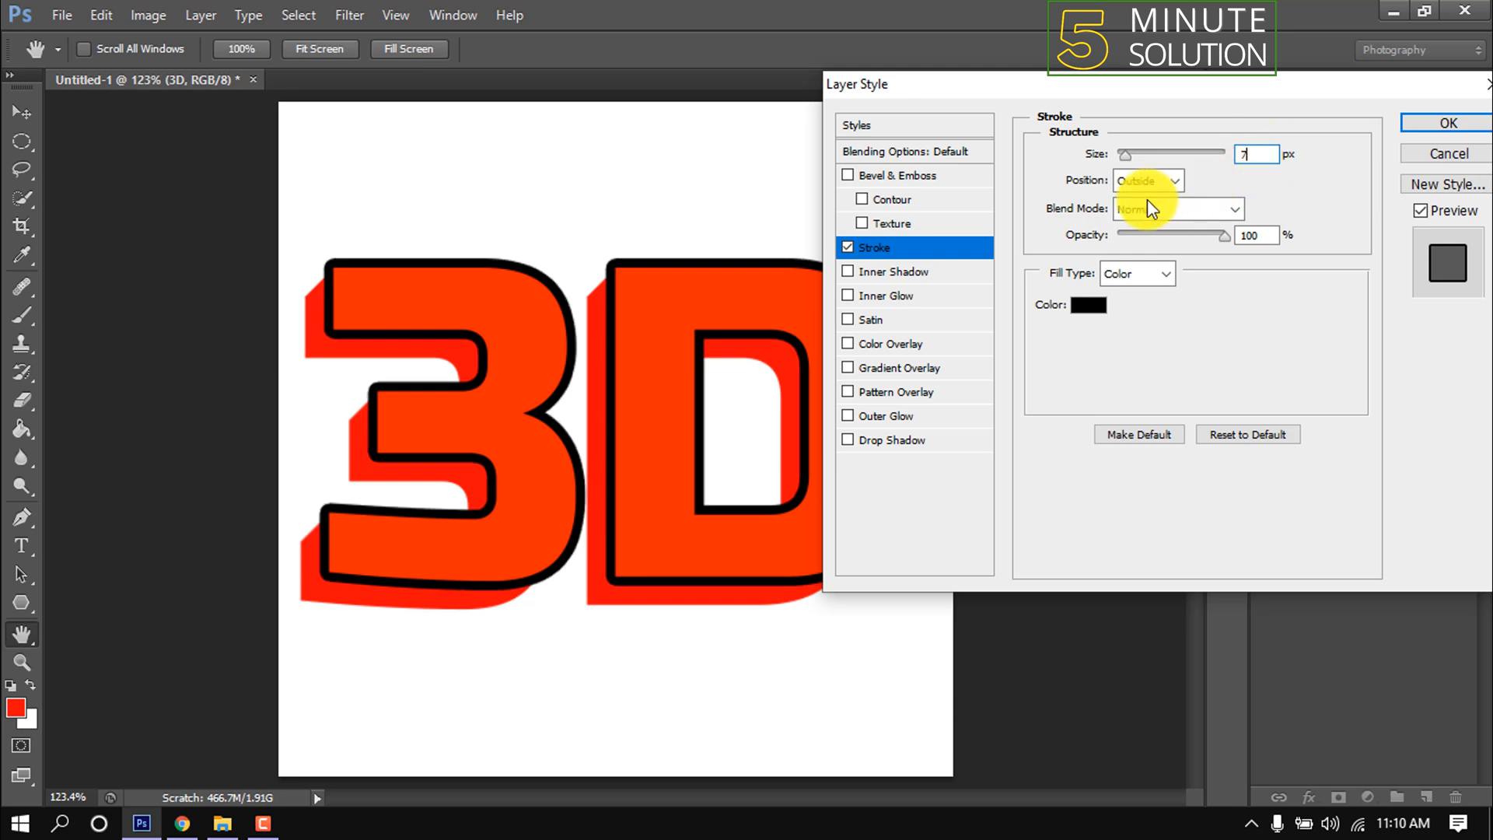
left_click(1087, 305)
type("660000")
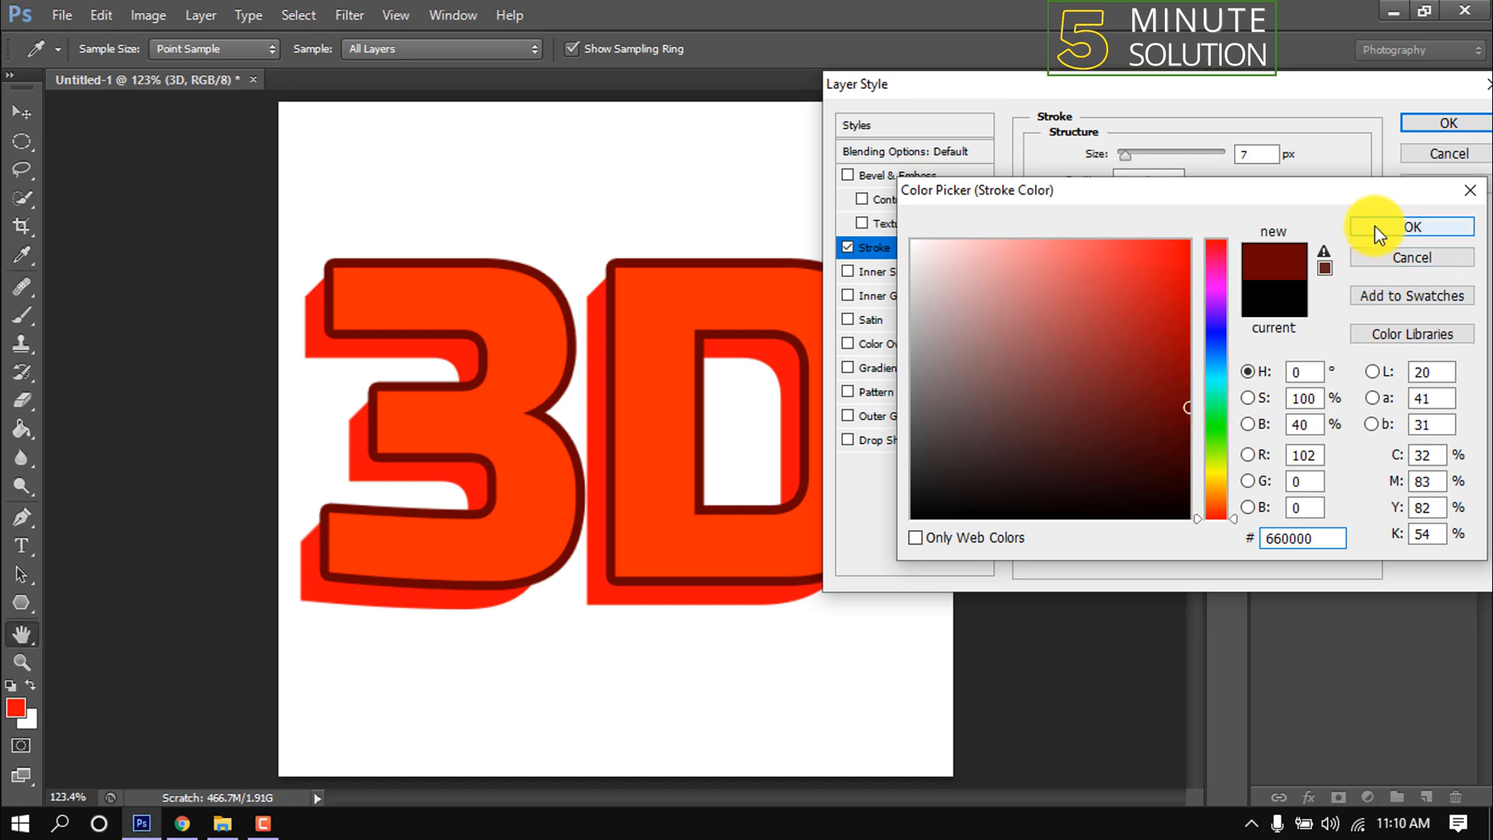
left_click(1409, 227)
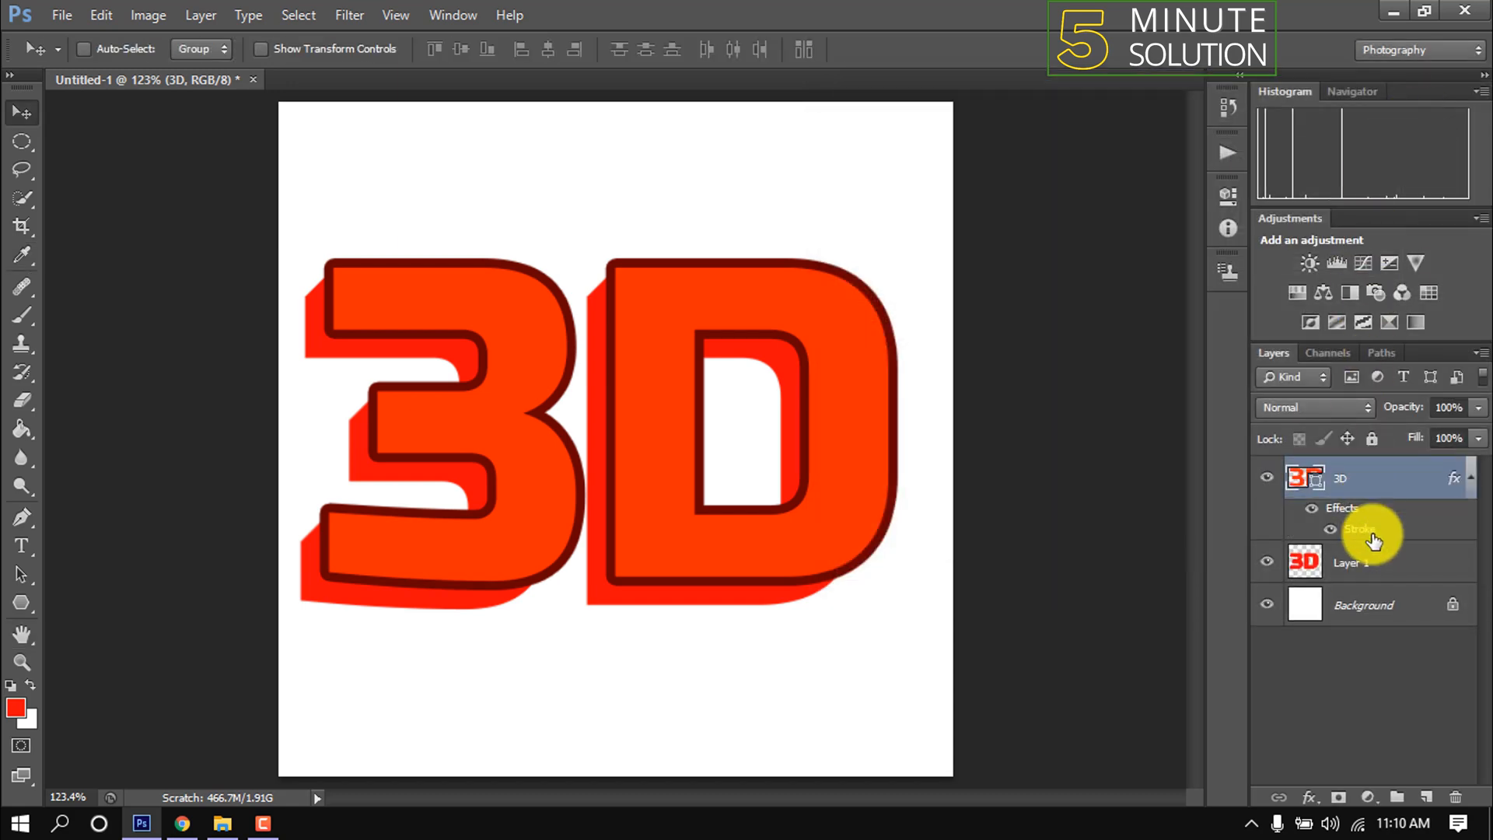
Step: Apply a 7 px #660000 dark red stroke to the Layer 1 extrusion
left_click(1352, 561)
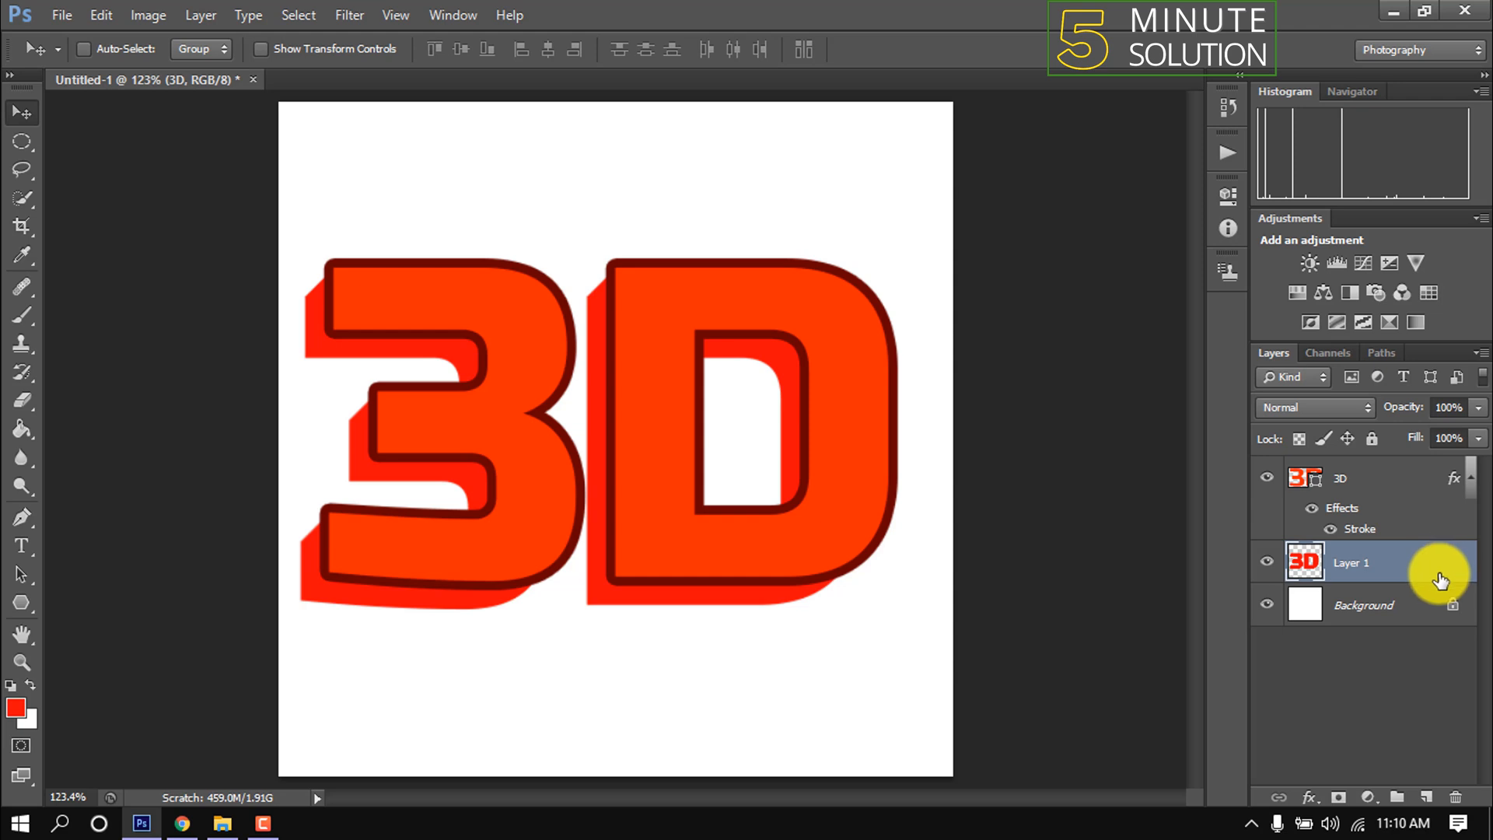
mouse_move(1443, 564)
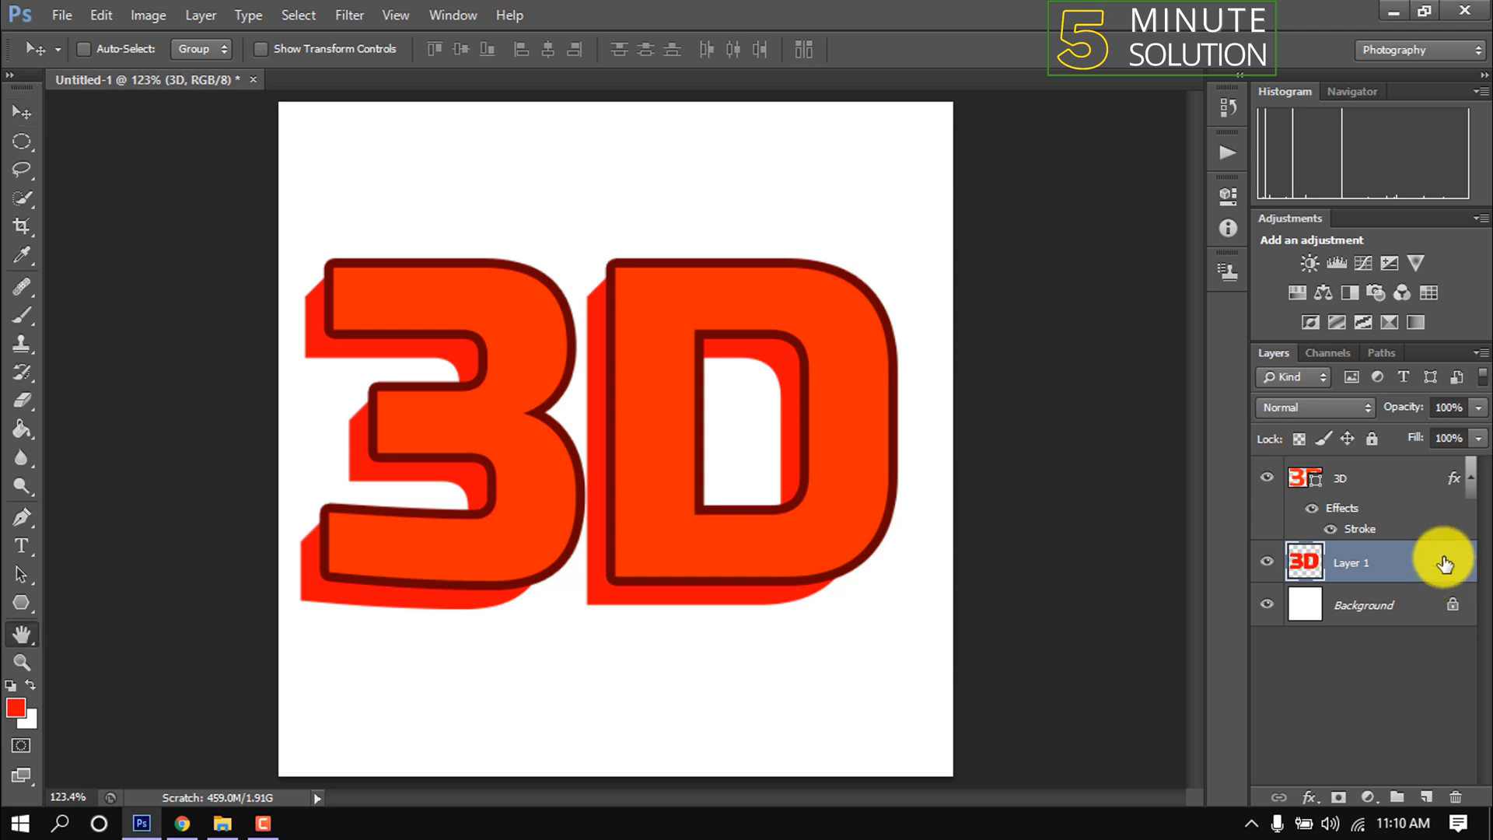
double_click(1350, 562)
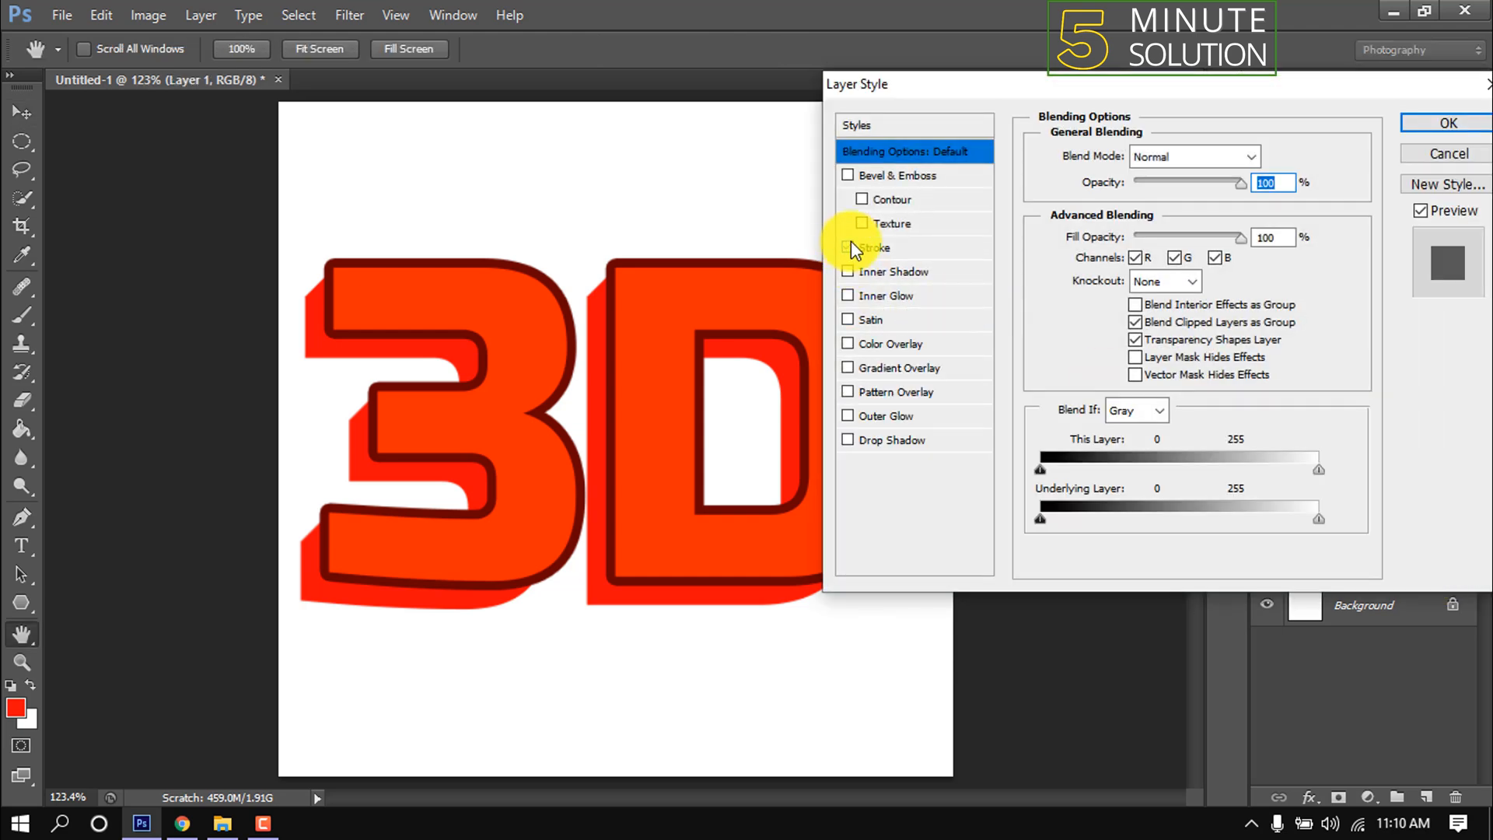
left_click(849, 247)
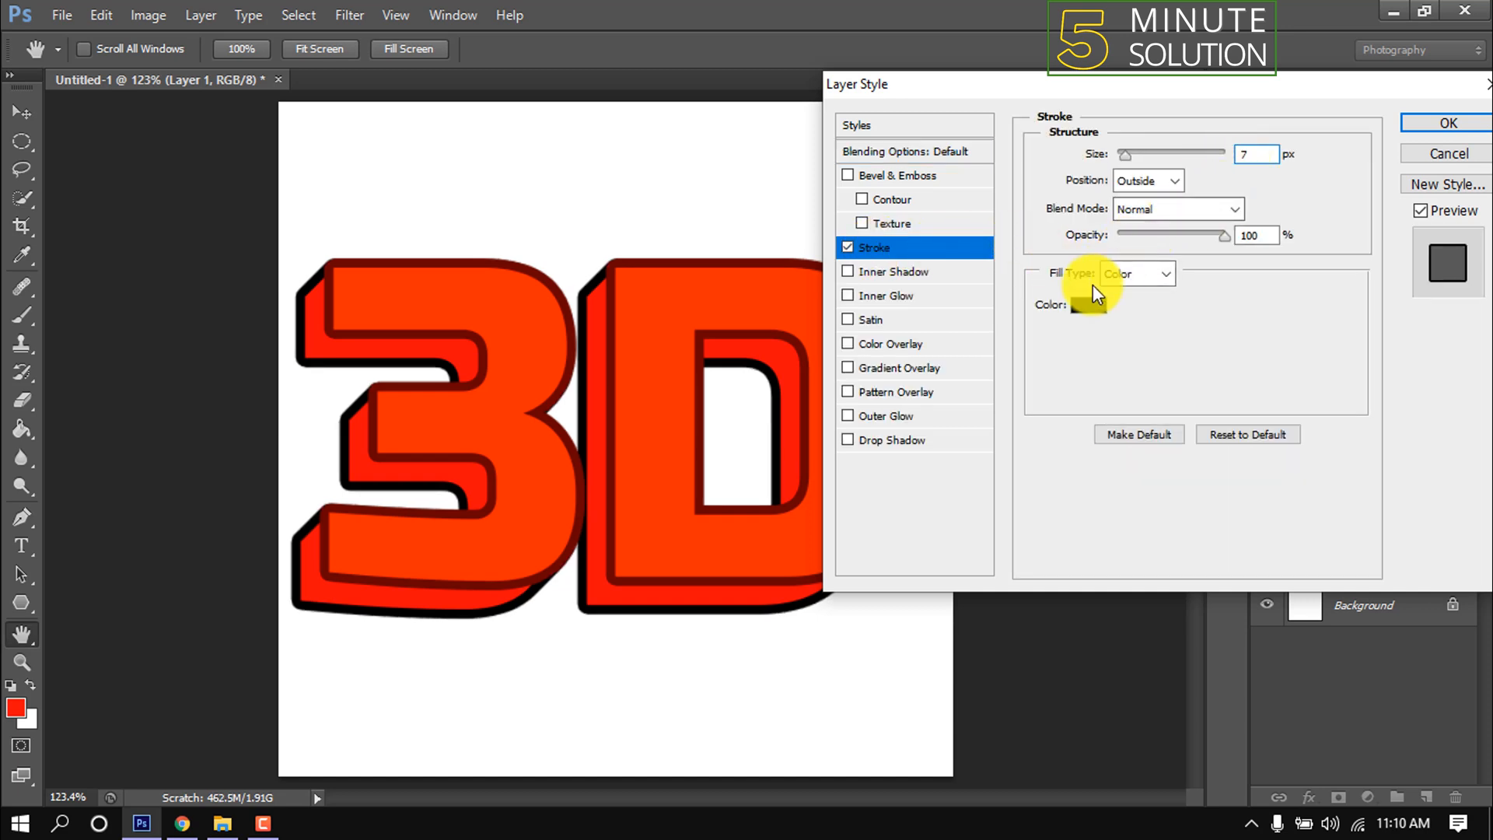
left_click(1090, 304)
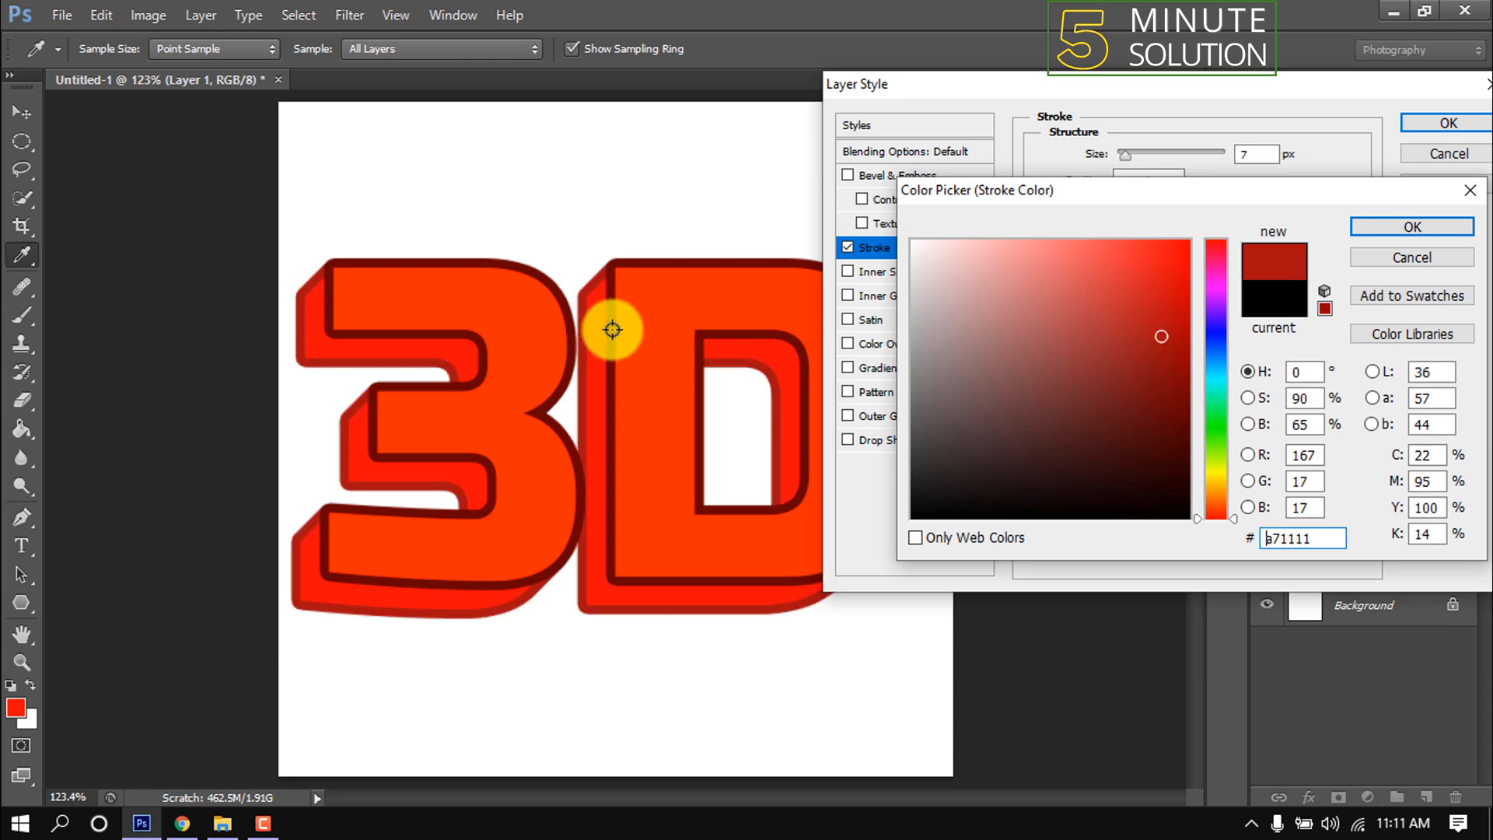
left_click(1185, 407)
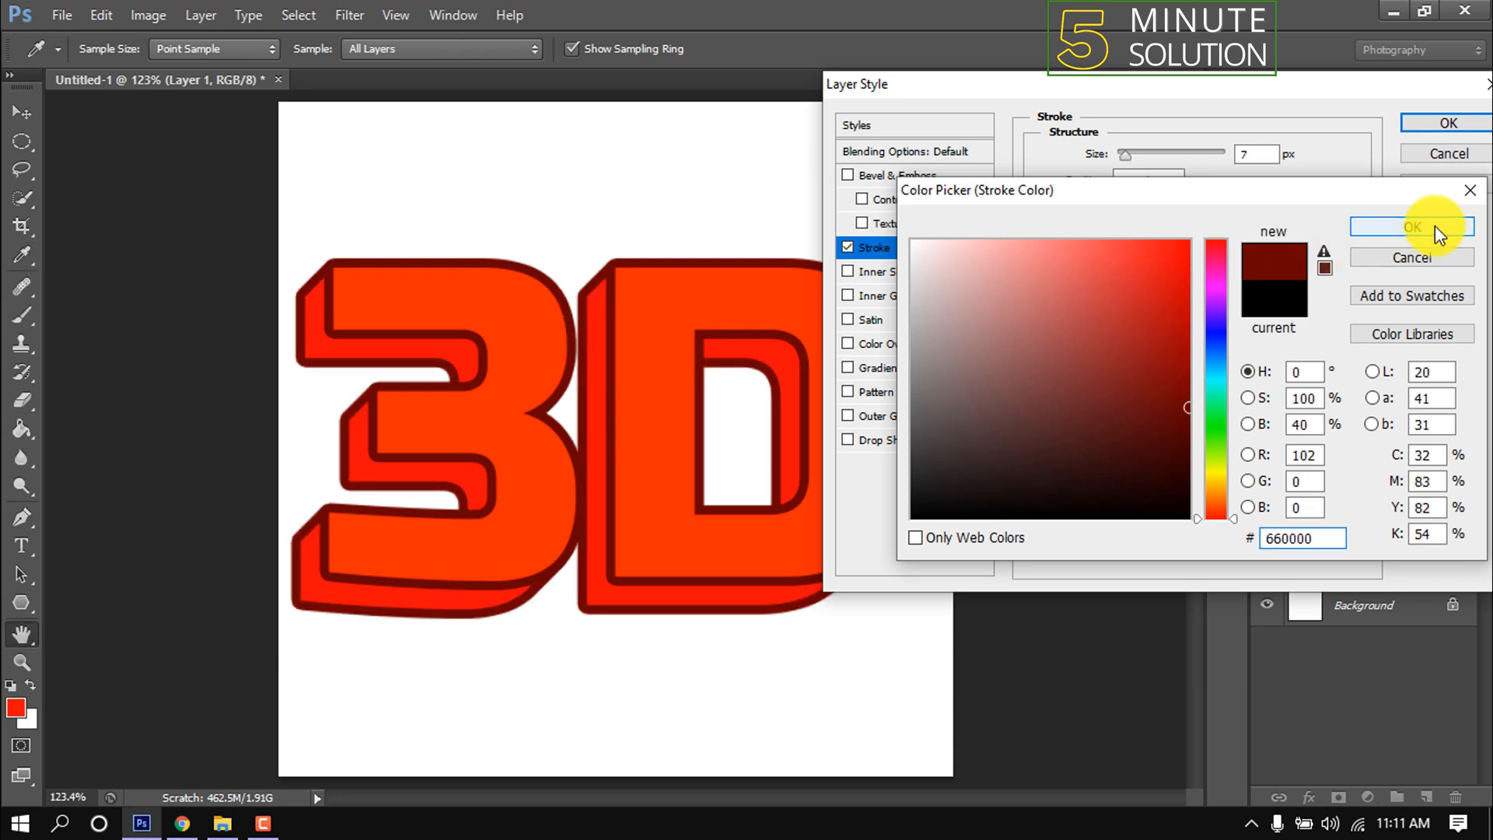
left_click(1412, 226)
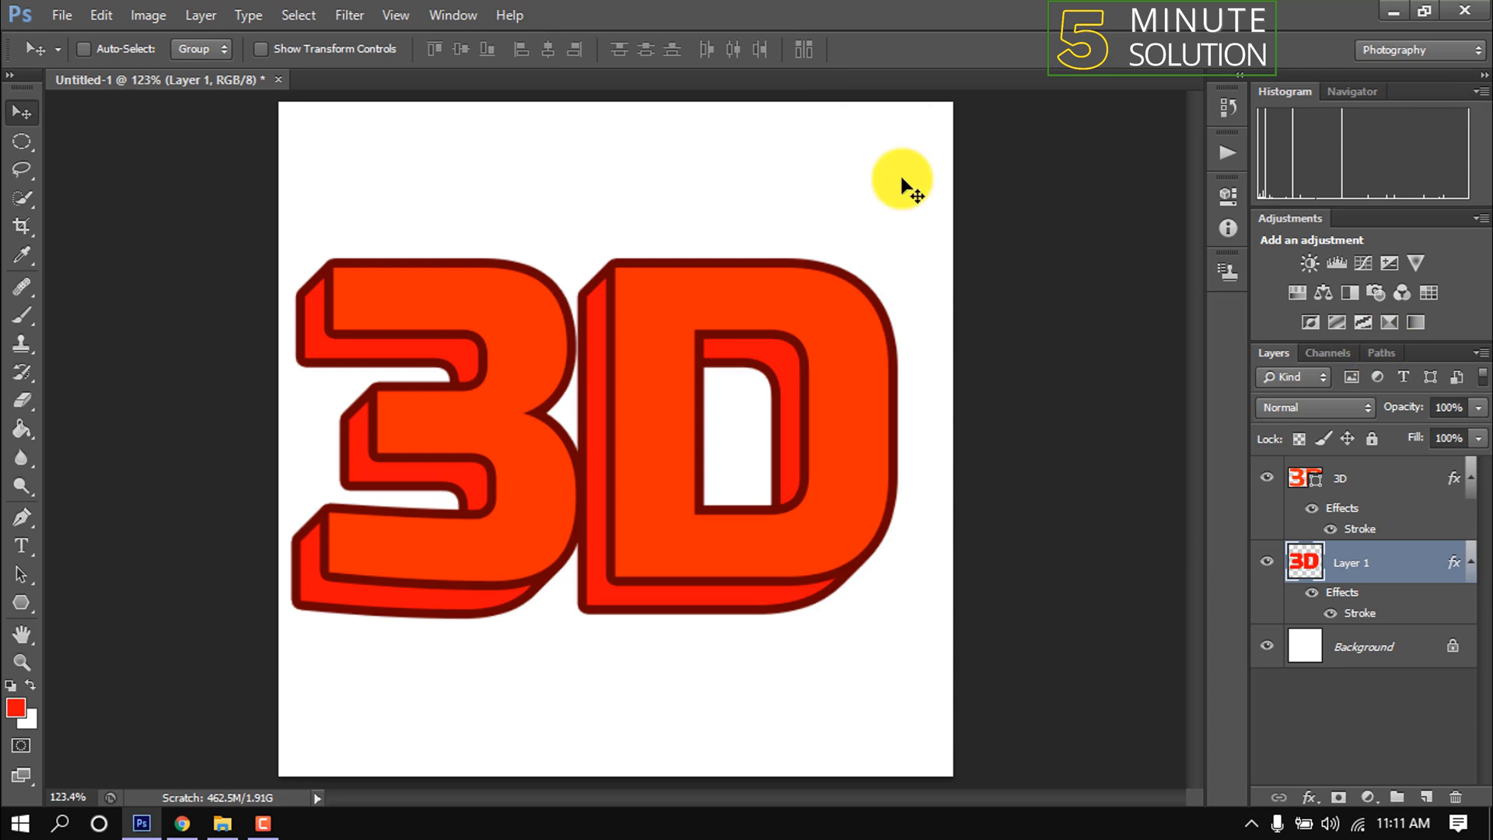